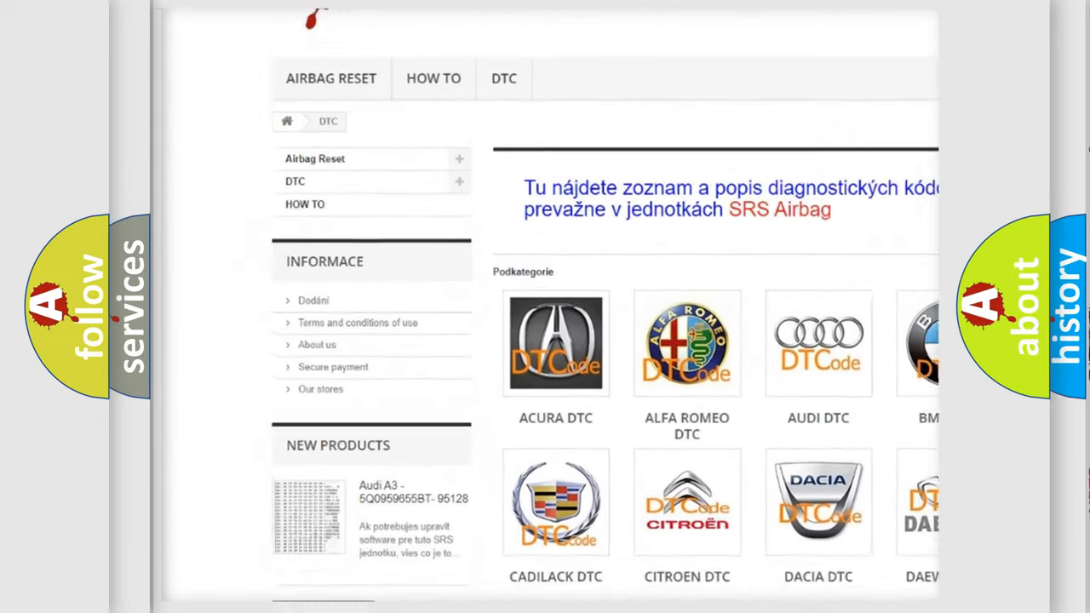
{"action": "scroll", "scroll_direction": "down", "scroll_amount": 3}
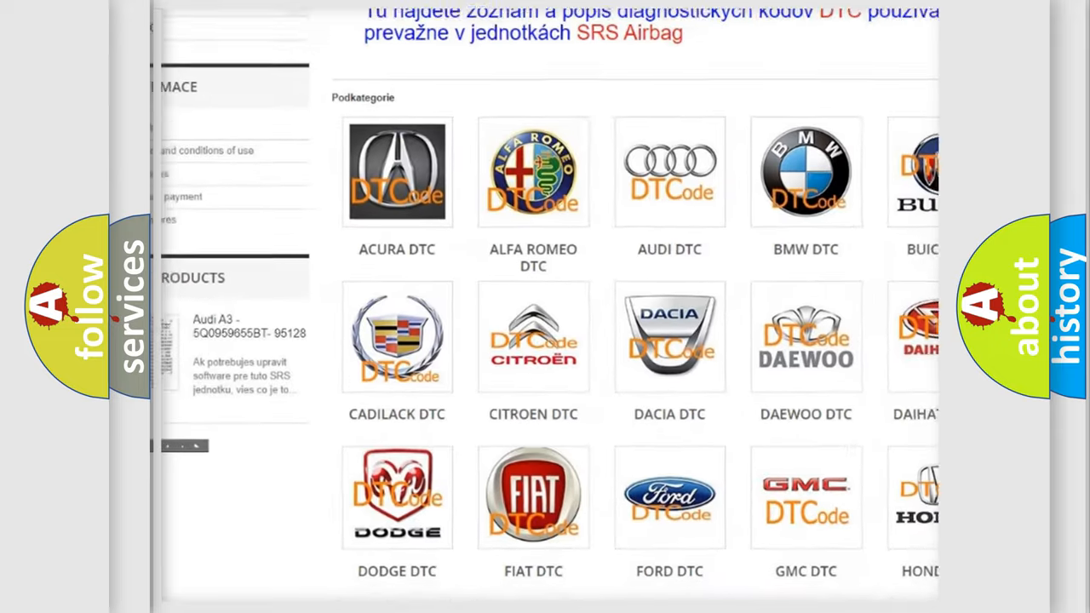
{"action": "scroll", "scroll_direction": "down", "scroll_amount": 3}
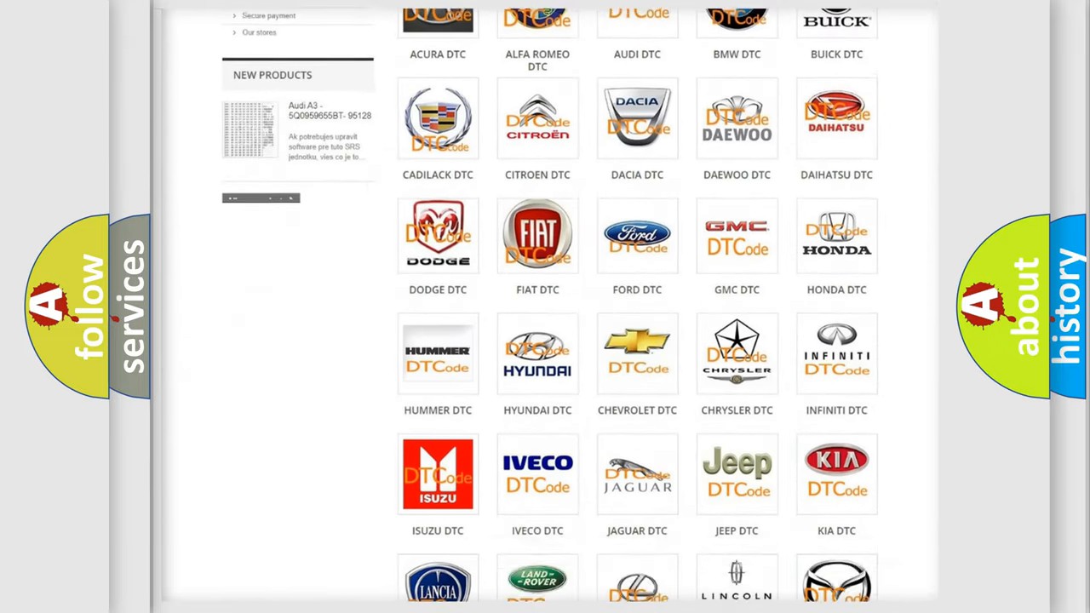
{"action": "scroll", "scroll_direction": "down", "scroll_amount": 3}
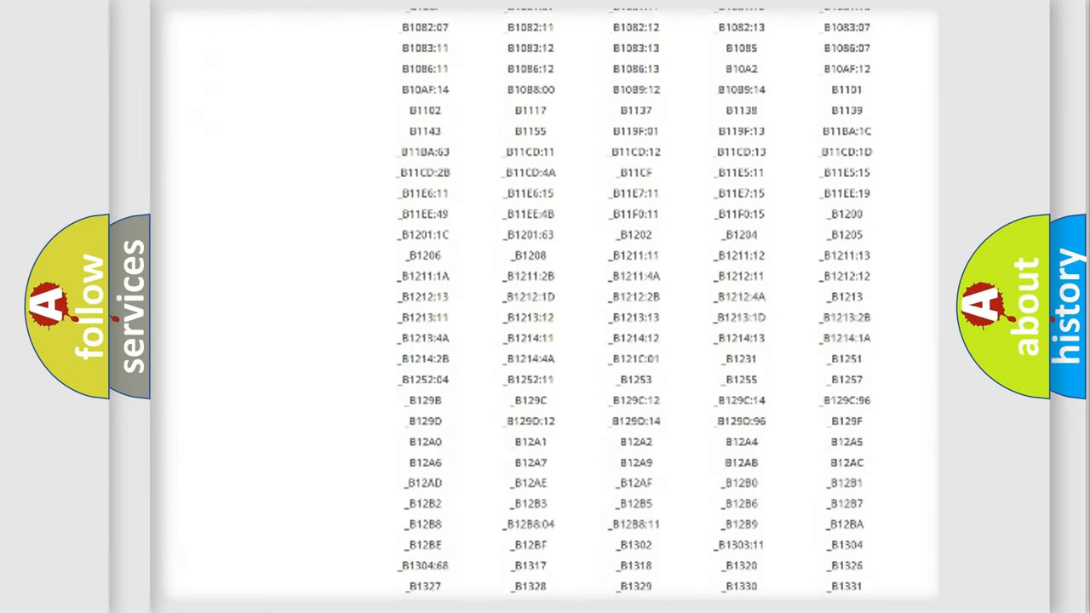
{"action": "scroll", "scroll_direction": "down", "scroll_amount": 3}
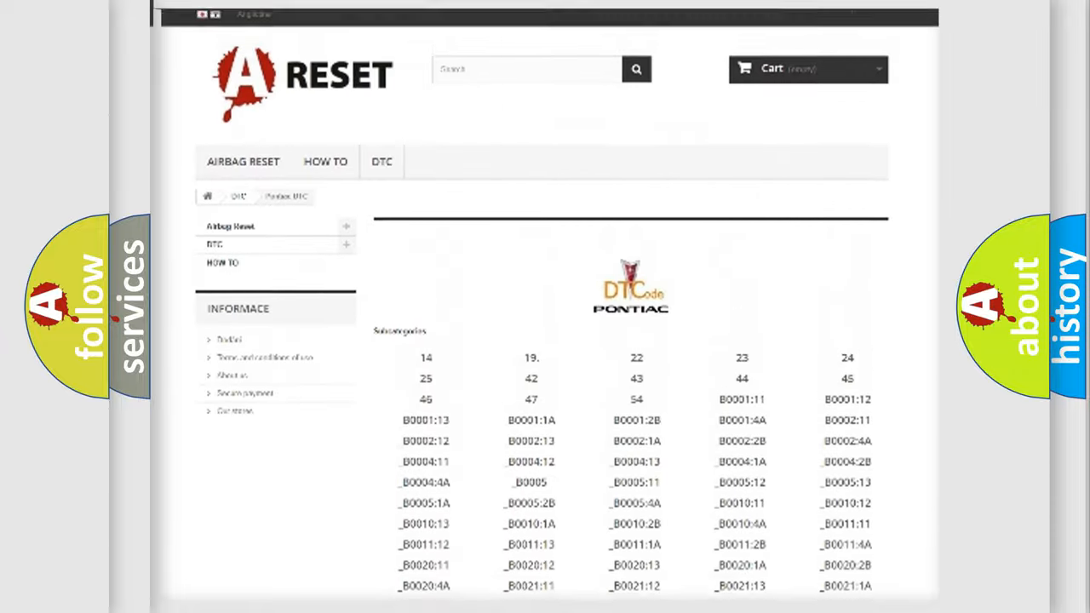
{"action": "scroll", "scroll_direction": "up", "scroll_amount": 3}
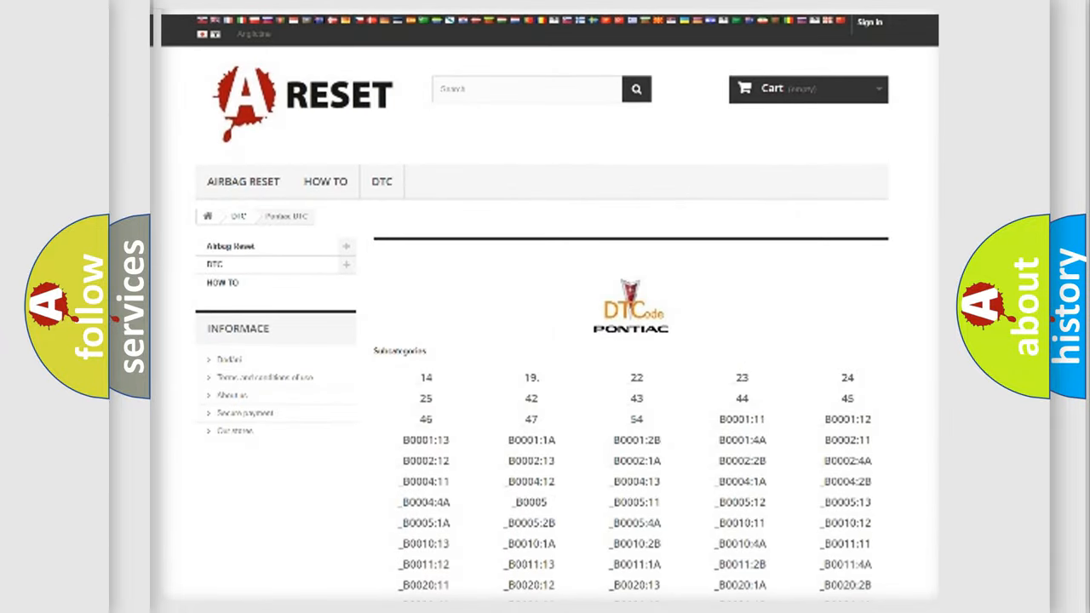